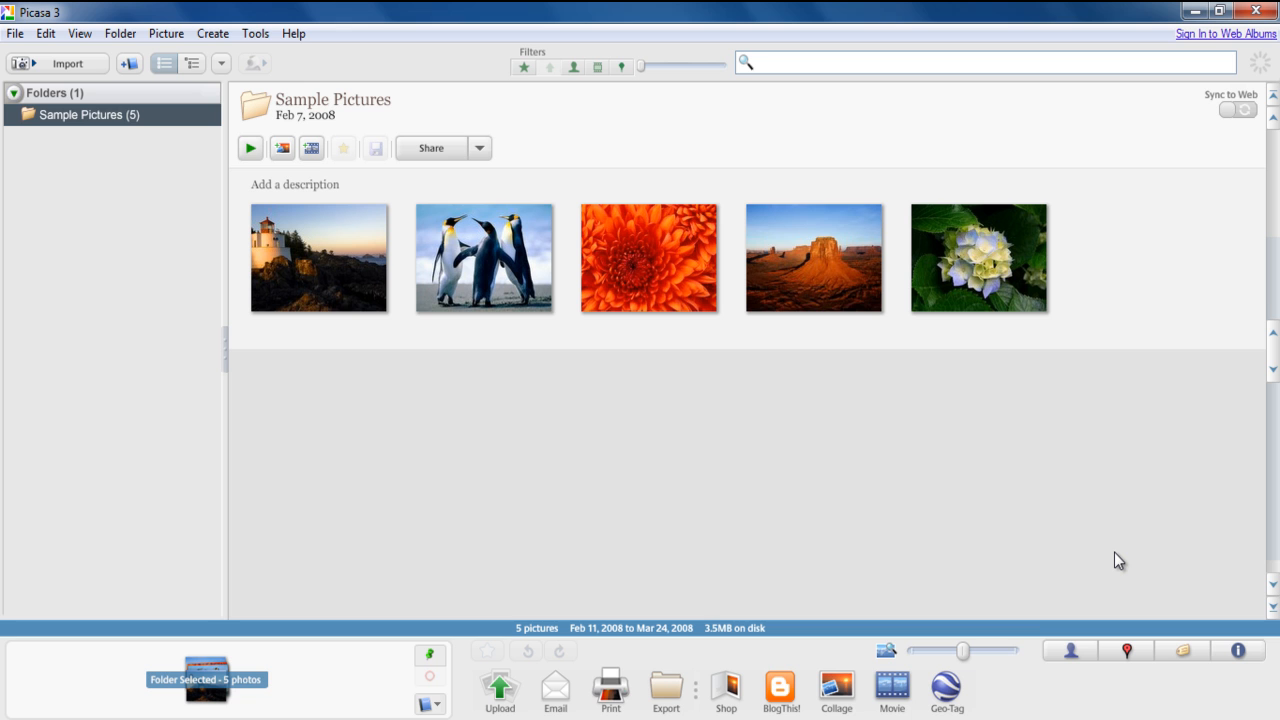
mouse_move(946, 692)
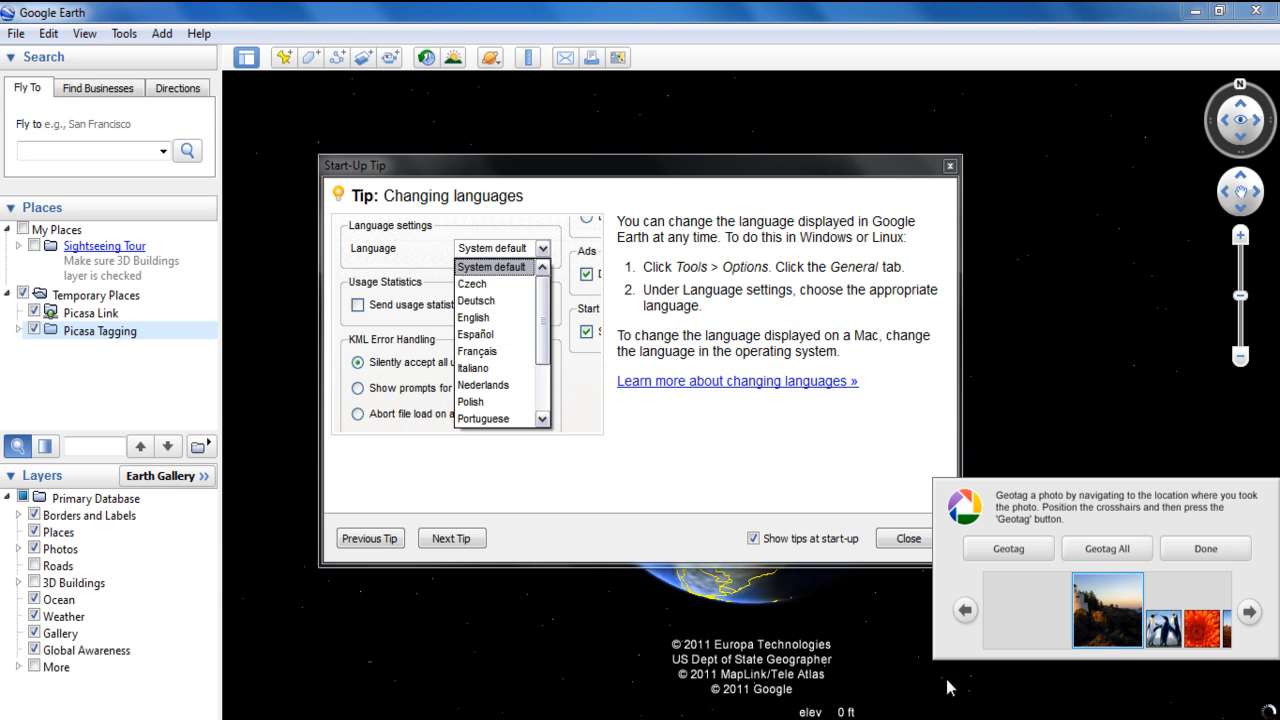
Dismiss the start-up tip, geotag Penguins over Greenland, and finish the session with Done
left_click(908, 538)
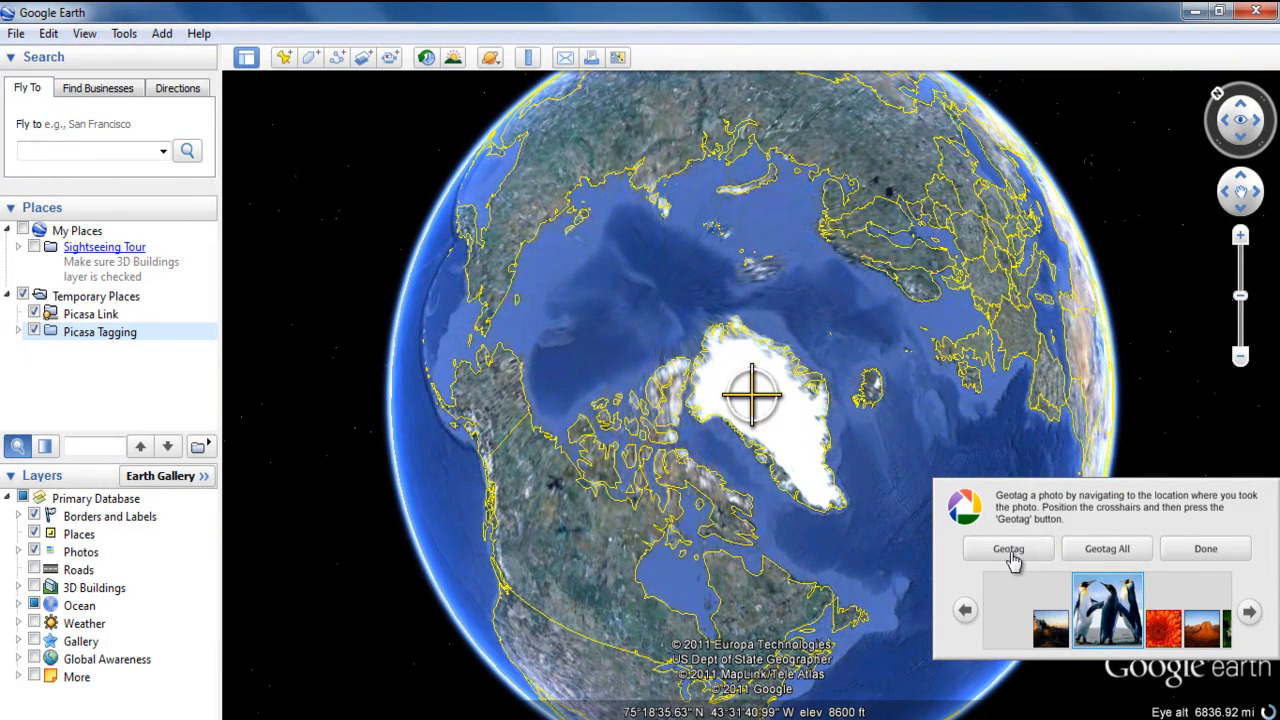
left_click(1008, 548)
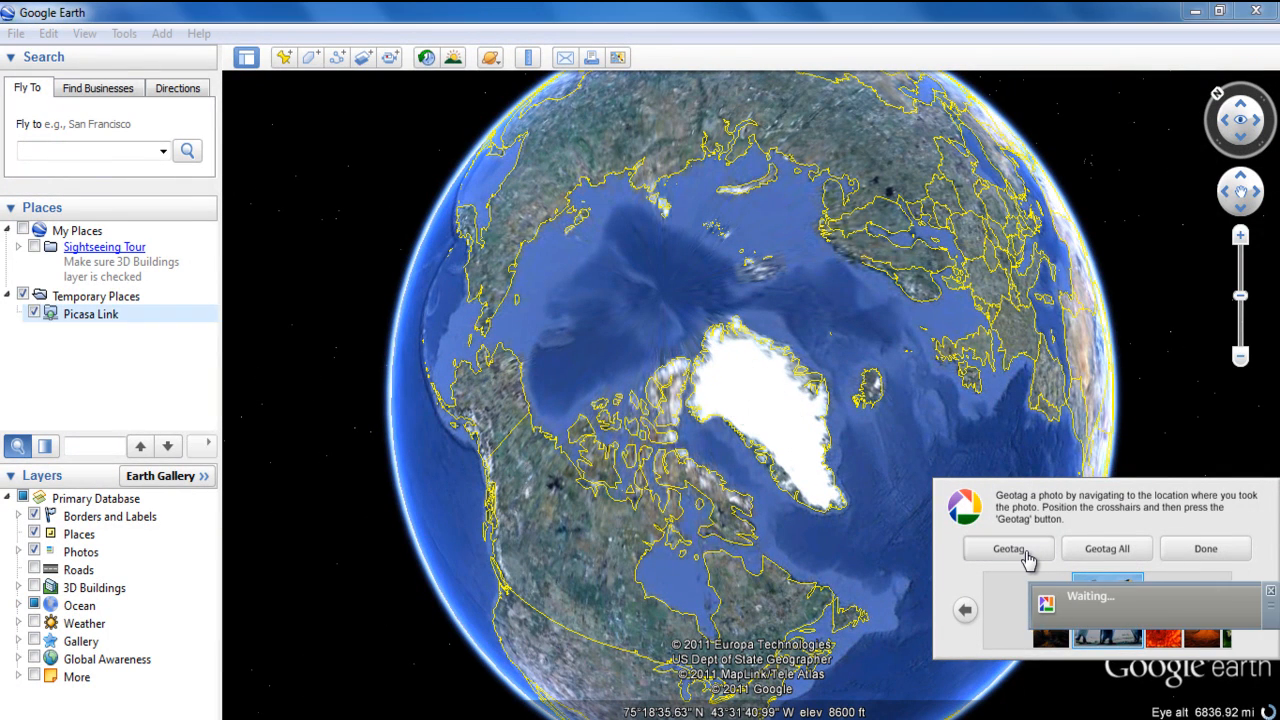
left_click(1008, 548)
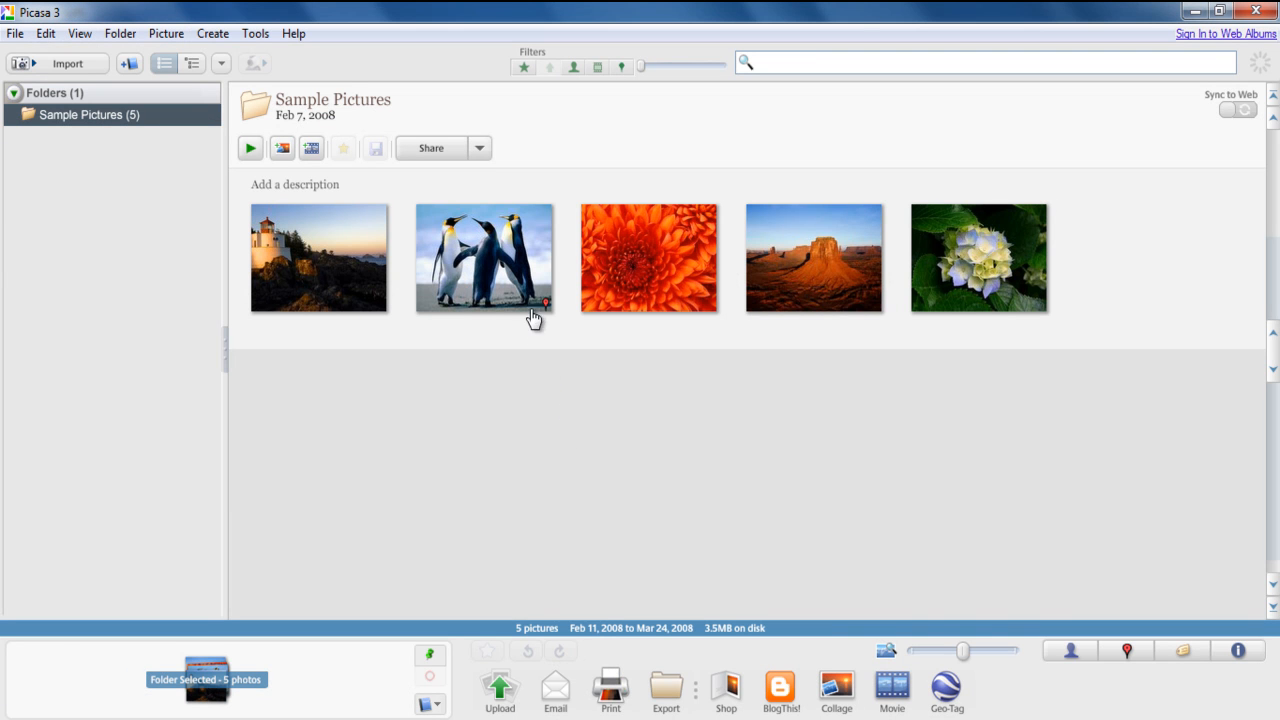
Select the Penguins thumbnail, which now shows its geotag pin
left_click(484, 258)
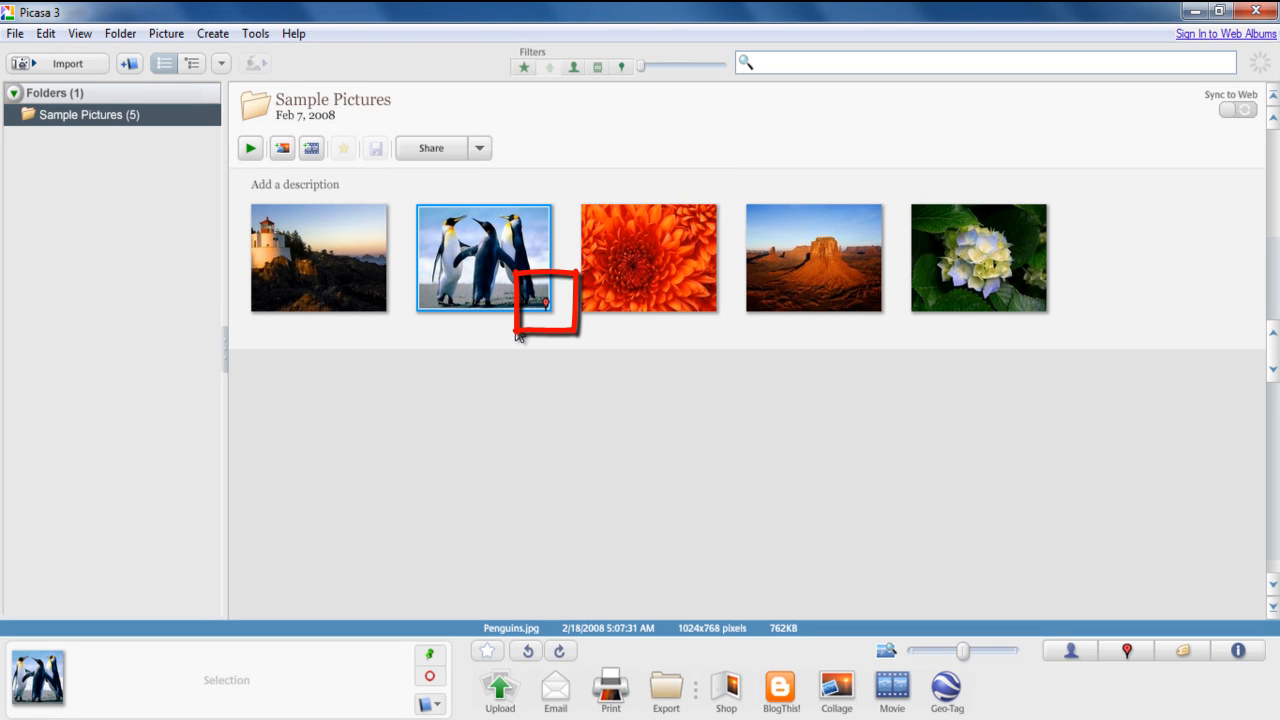
Show Penguins.jpg's Properties panel listing its GPS latitude and longitude
right_click(520, 300)
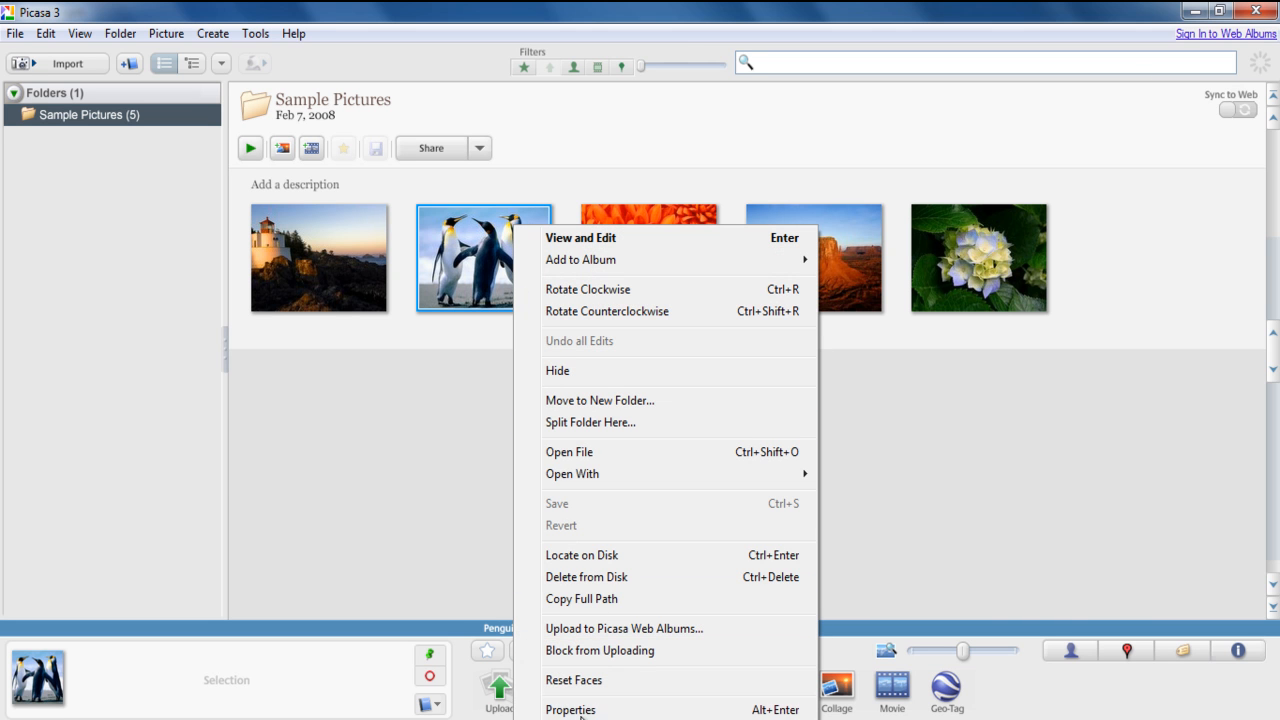
left_click(570, 708)
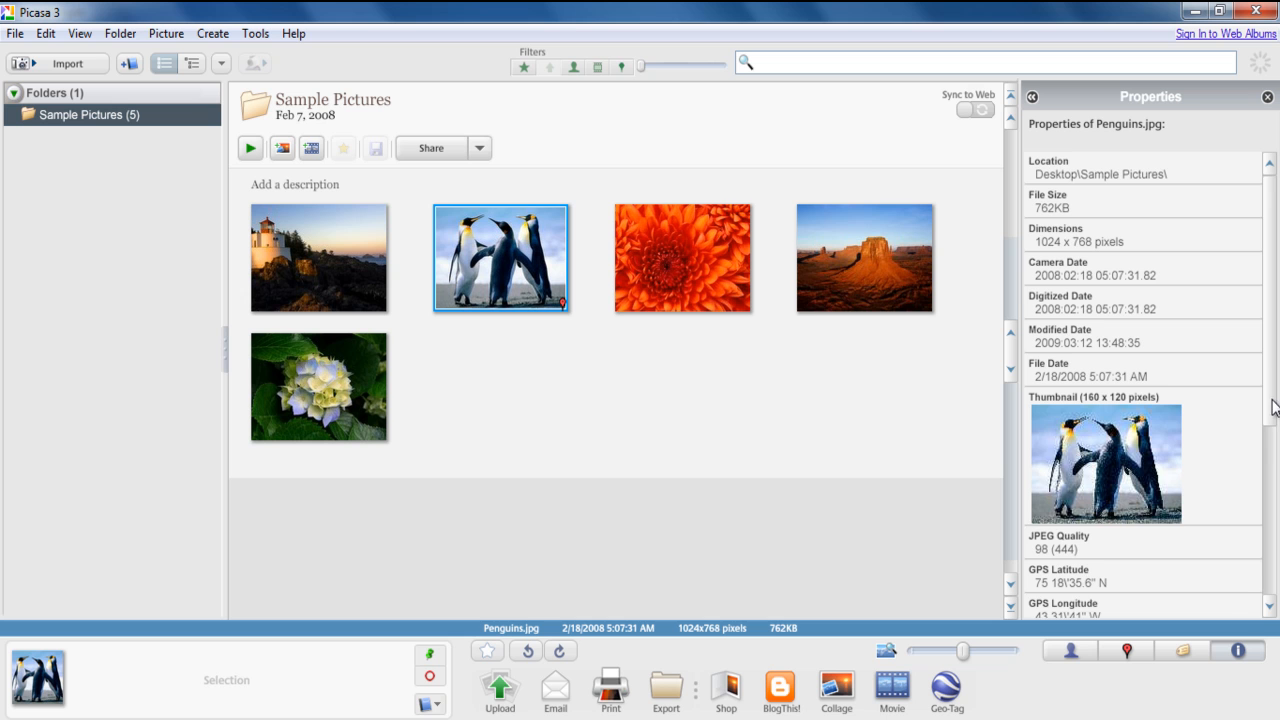